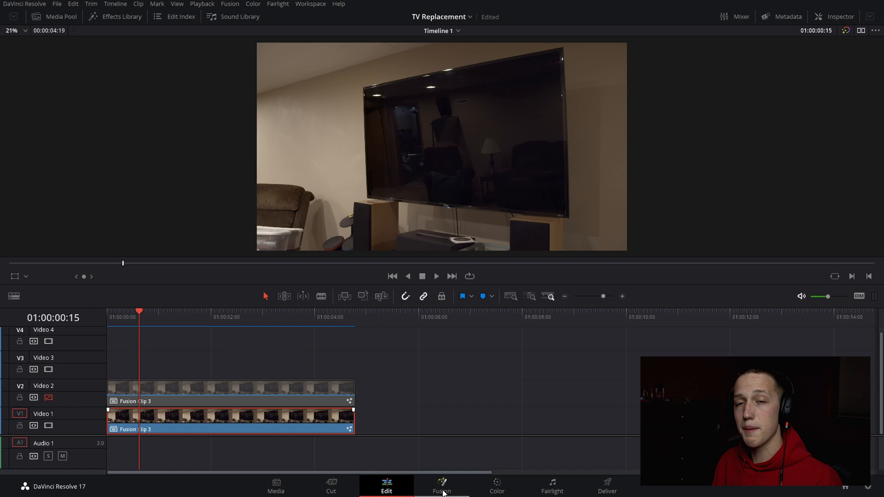
Step: Switch the stacked TV clip into the Fusion page for node-based compositing
{"action": "left_click", "coordinate": [441, 486]}
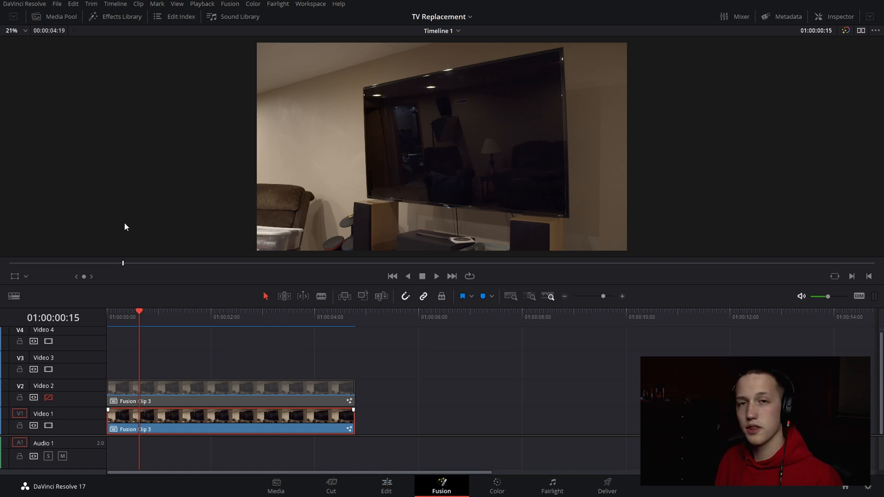
{"action": "left_click", "coordinate": [441, 486]}
{"action": "type", "text": "track"}
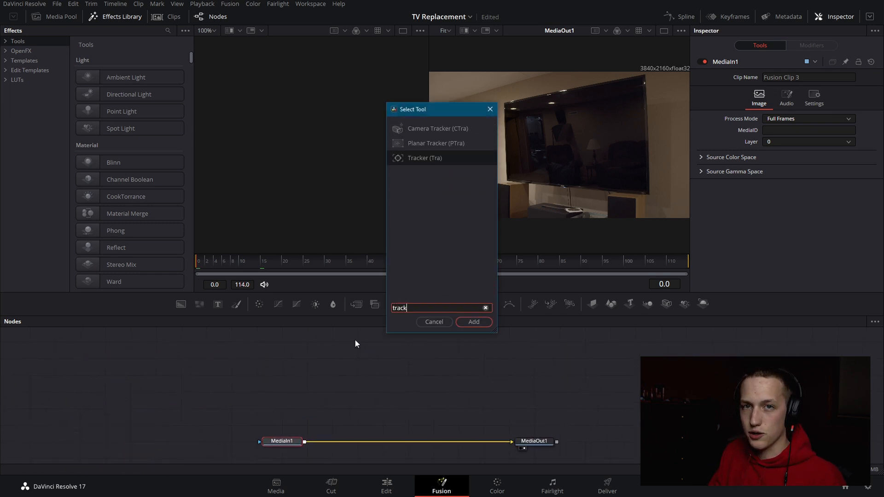
Step: Add a Tracker after the room clip with extra trackers and Adaptive Mode set to Best match
{"action": "left_click", "coordinate": [473, 322]}
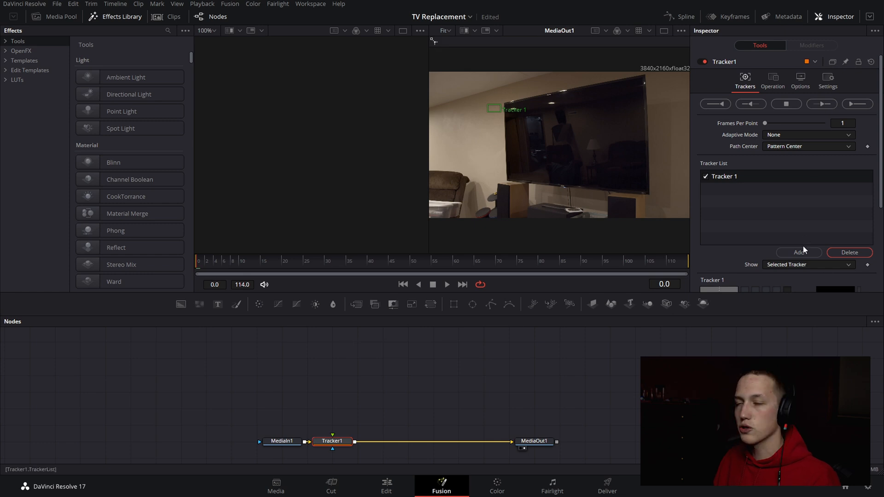
{"action": "left_click", "coordinate": [798, 253]}
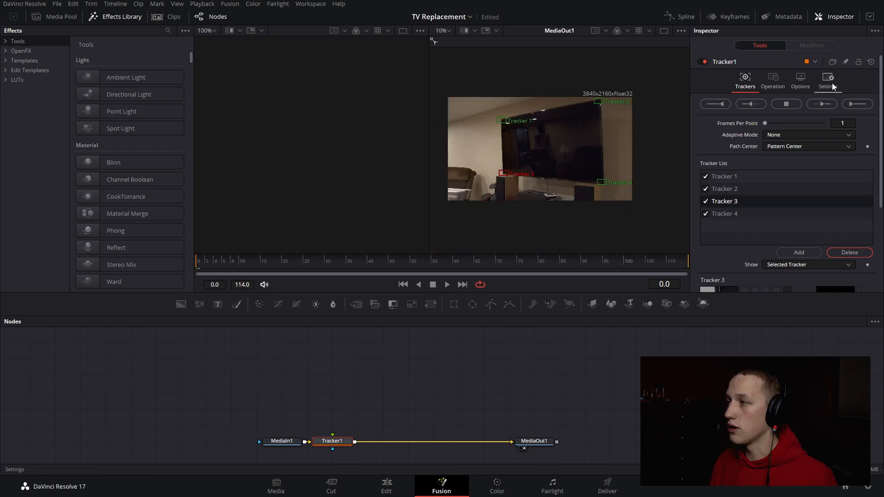
{"action": "left_click", "coordinate": [807, 135]}
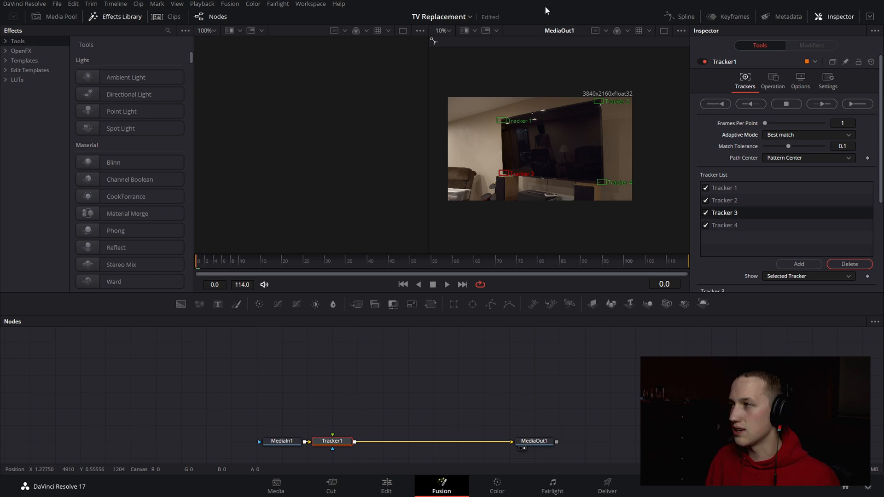
{"action": "mouse_move", "coordinate": [546, 10]}
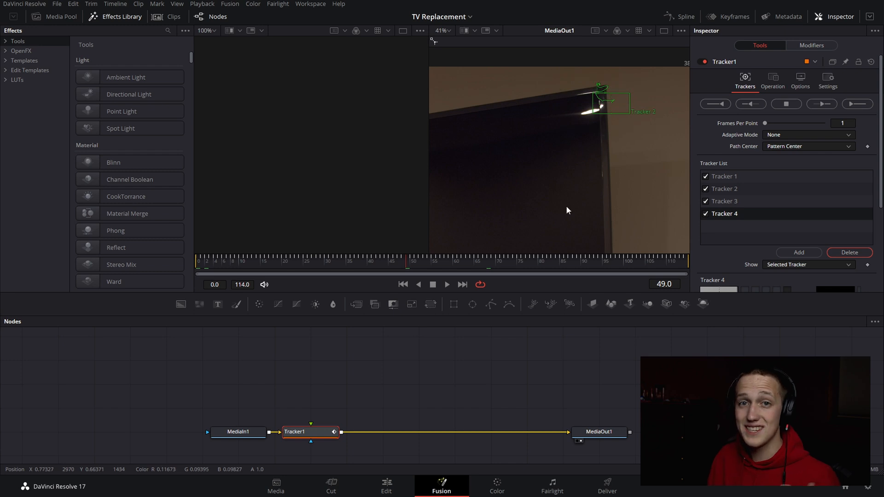
{"action": "mouse_move", "coordinate": [486, 385]}
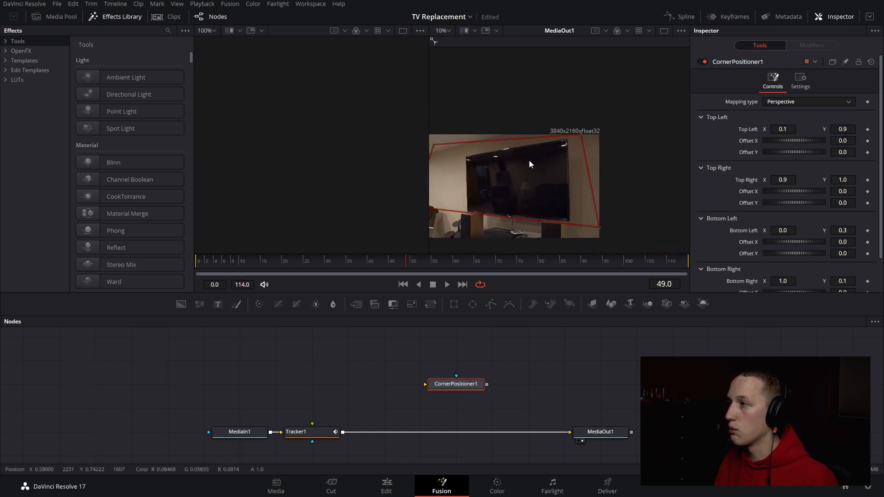
Step: Link the corner positioner's top-left corner to Tracker1's tracked position
{"action": "right_click", "coordinate": [783, 129]}
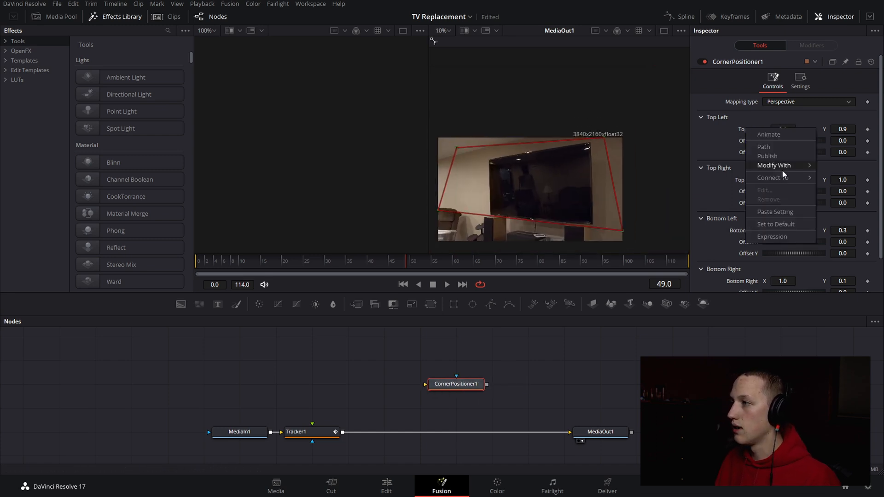
{"action": "left_click", "coordinate": [769, 177]}
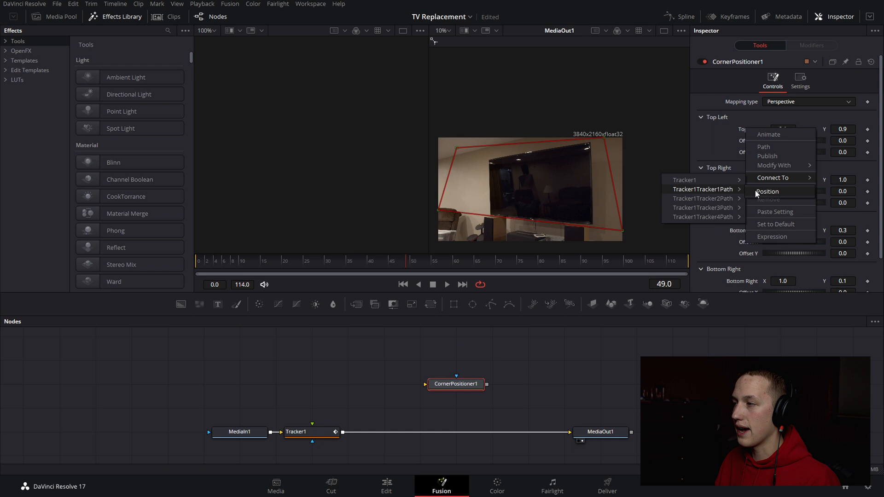
{"action": "left_click", "coordinate": [768, 191]}
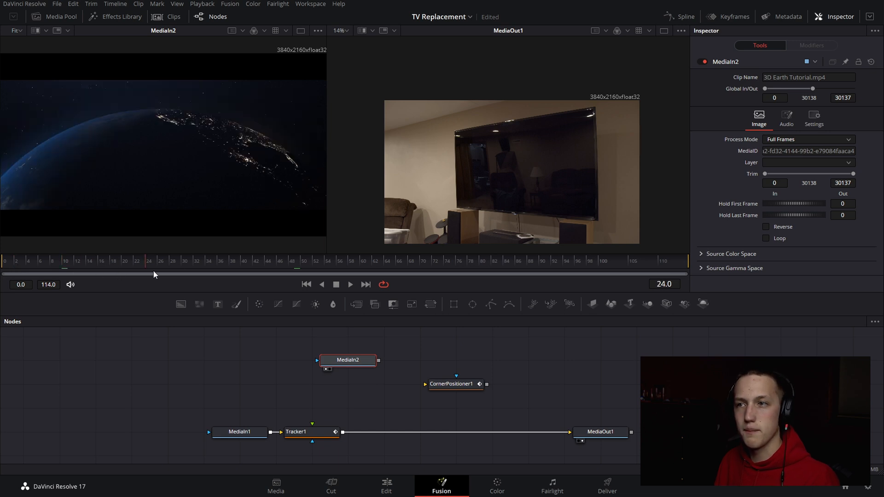
Step: Merge the corner-pinned Earth clip over the room footage via Merge1
{"action": "left_click", "coordinate": [320, 261]}
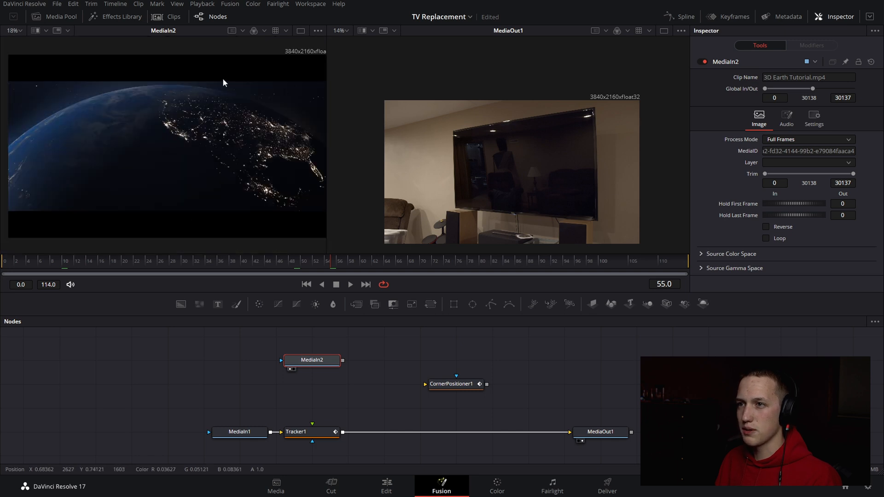
{"action": "type", "text": "trans"}
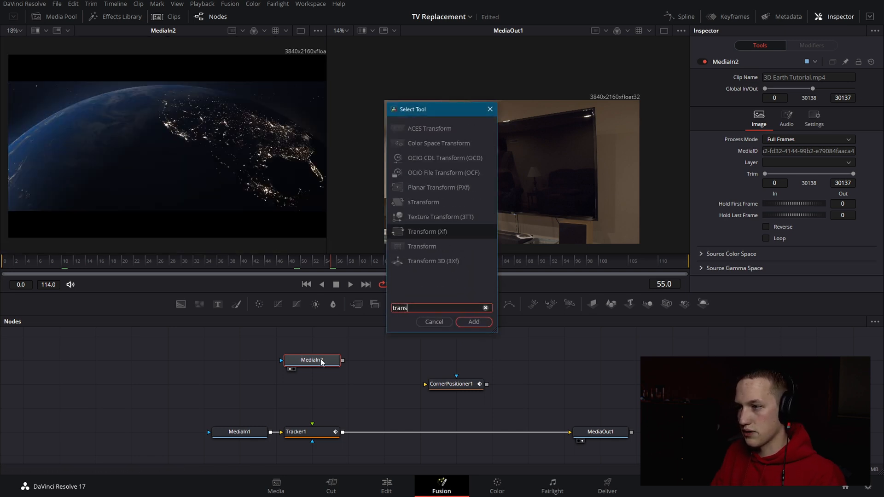
{"action": "left_click", "coordinate": [473, 322]}
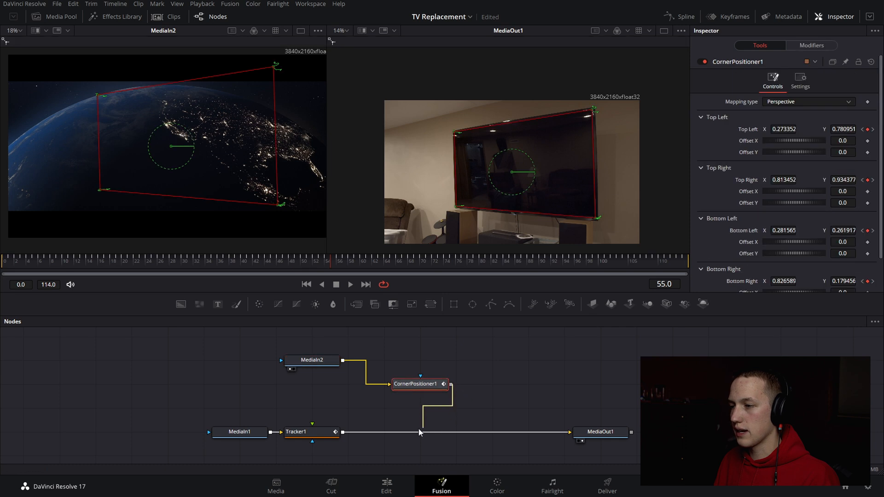
{"action": "left_click", "coordinate": [420, 432]}
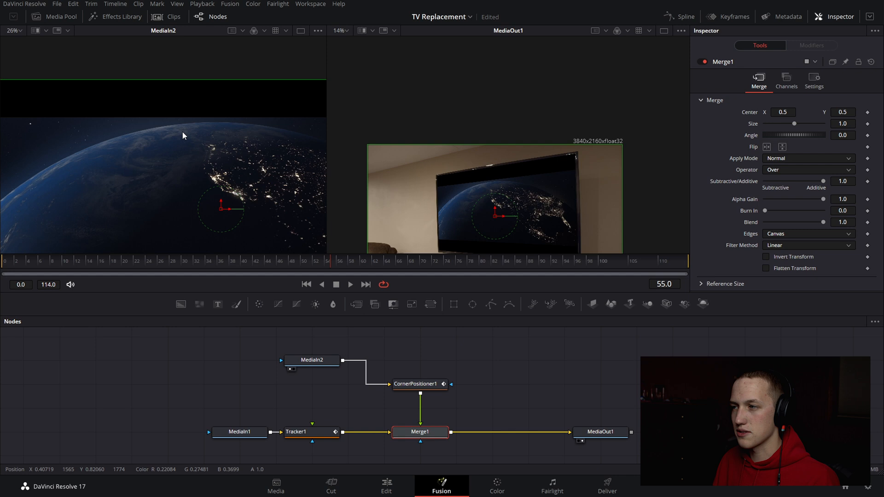
Step: Add a Transform node after the Earth clip before the corner positioner
{"action": "type", "text": "trans"}
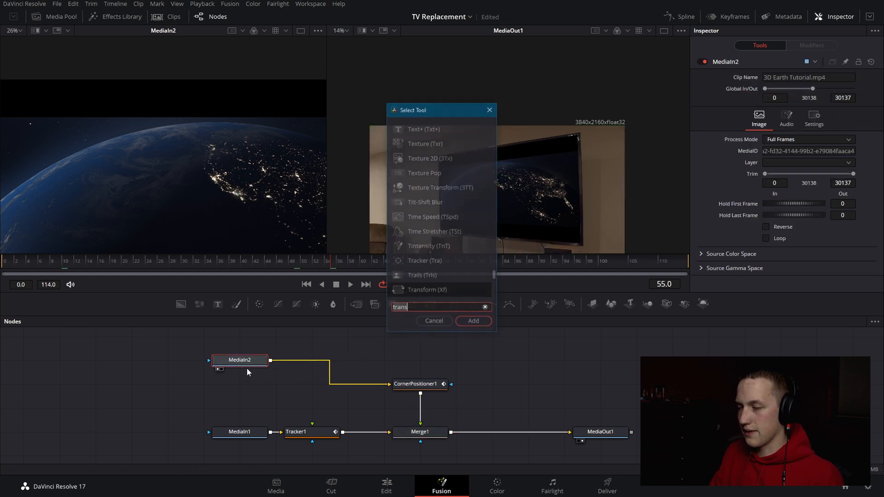
{"action": "left_click", "coordinate": [473, 321]}
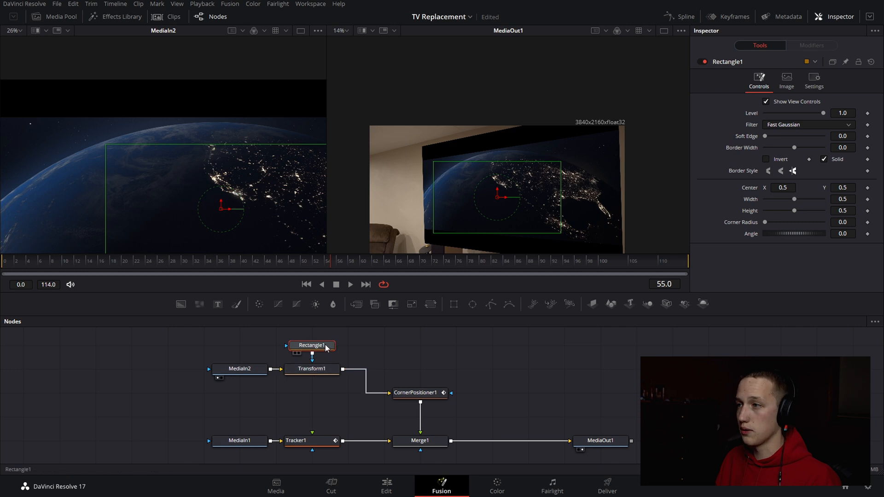
Step: Fine-tune the sharp-cornered rectangle mask on the Earth clip
{"action": "left_click", "coordinate": [842, 199]}
{"action": "type", "text": "1"}
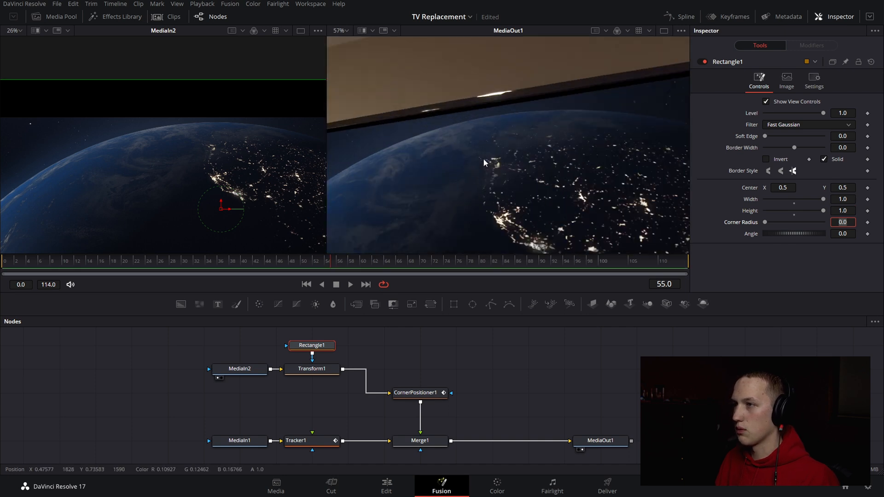
{"action": "left_click", "coordinate": [312, 368]}
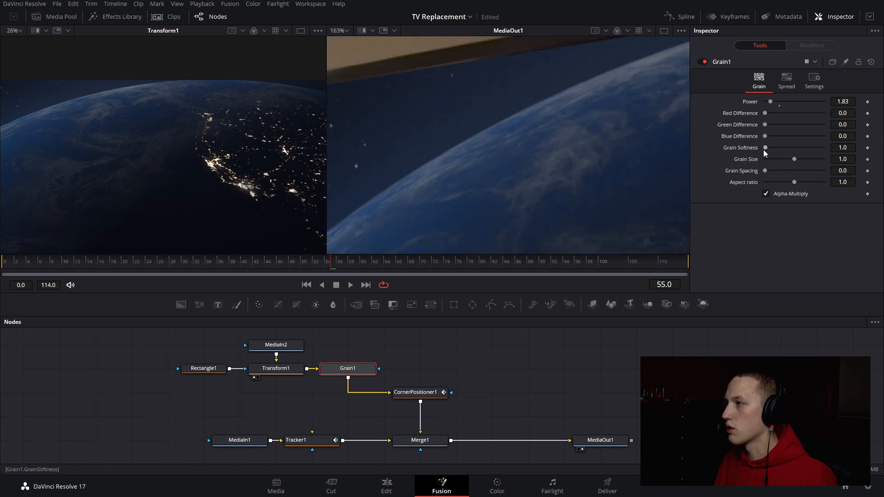
Step: Adjust the Grain node's softness on the Earth footage
{"action": "left_click_drag", "start_coordinate": [770, 101], "coordinate": [776, 101]}
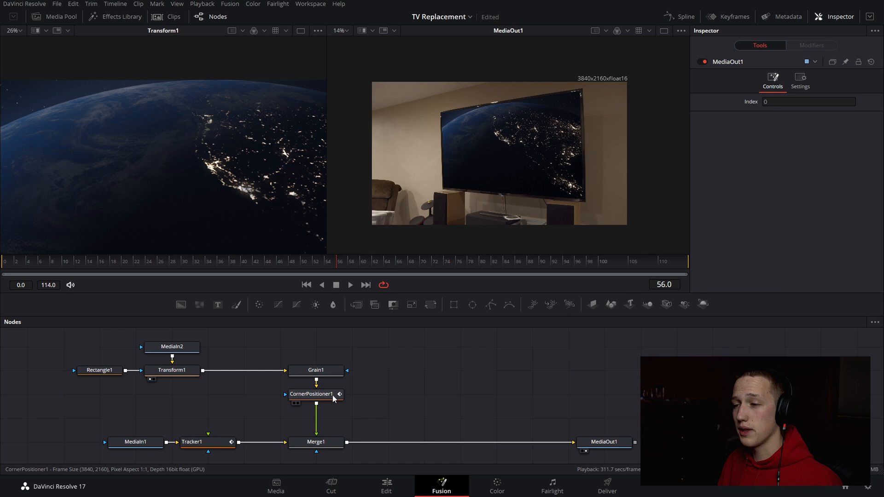
Step: Paste a copy of the corner positioner fed by a solid Background to form a TV-shaped matte
{"action": "left_click", "coordinate": [312, 394]}
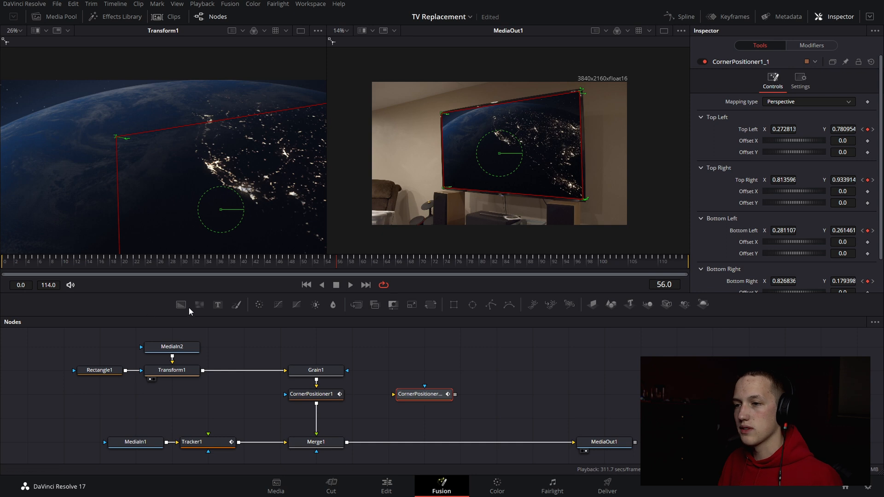
{"action": "left_click", "coordinate": [423, 370]}
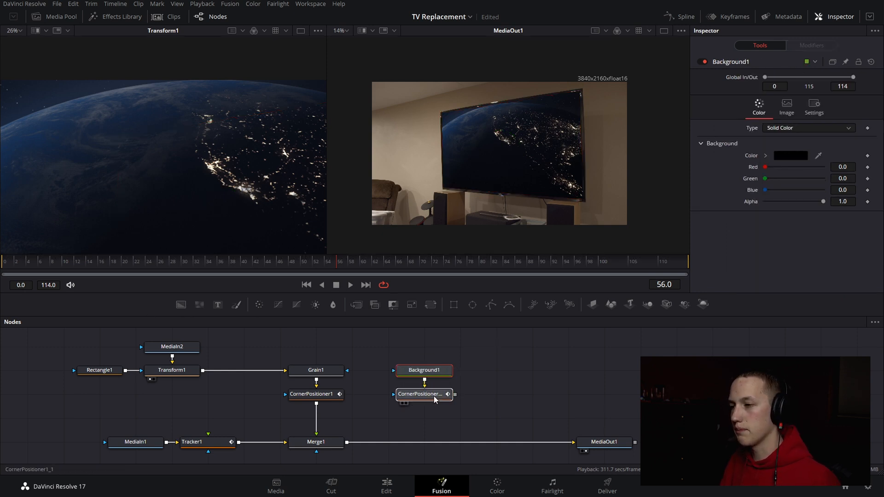
{"action": "left_click", "coordinate": [423, 394]}
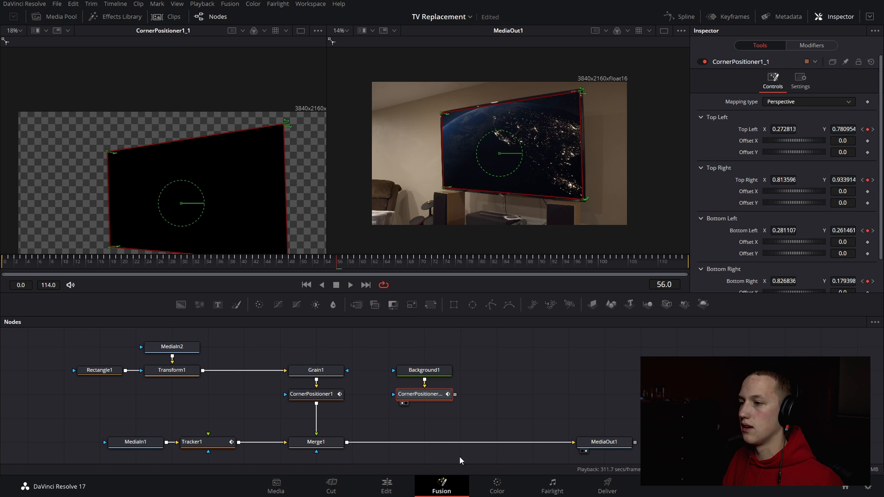
{"action": "left_click", "coordinate": [424, 370]}
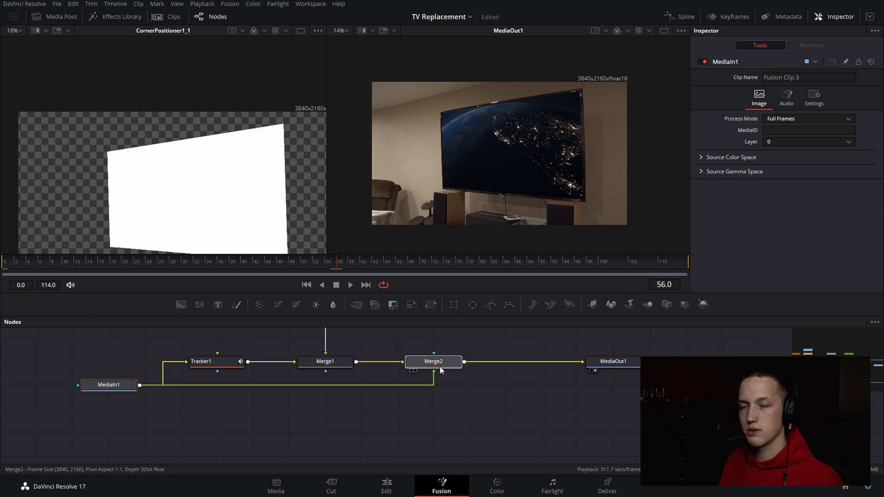
Step: Select Merge2 and bring up its Apply Mode blend options
{"action": "left_click", "coordinate": [432, 361]}
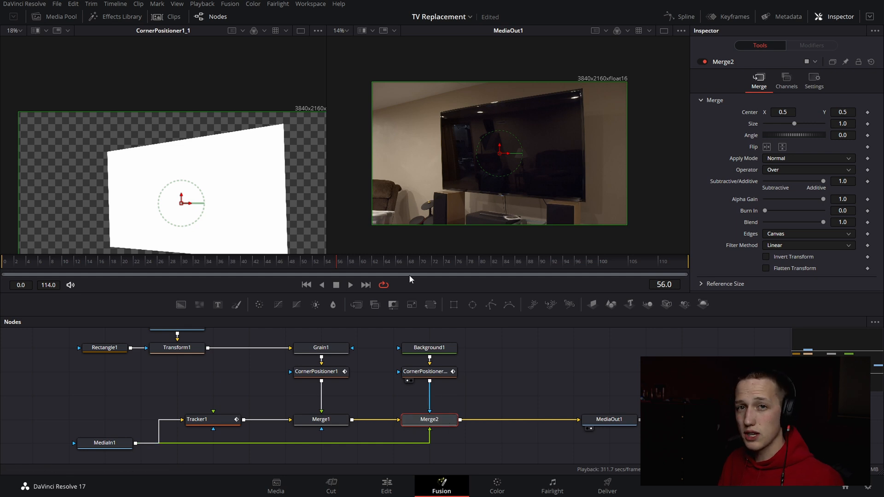
{"action": "mouse_move", "coordinate": [181, 466]}
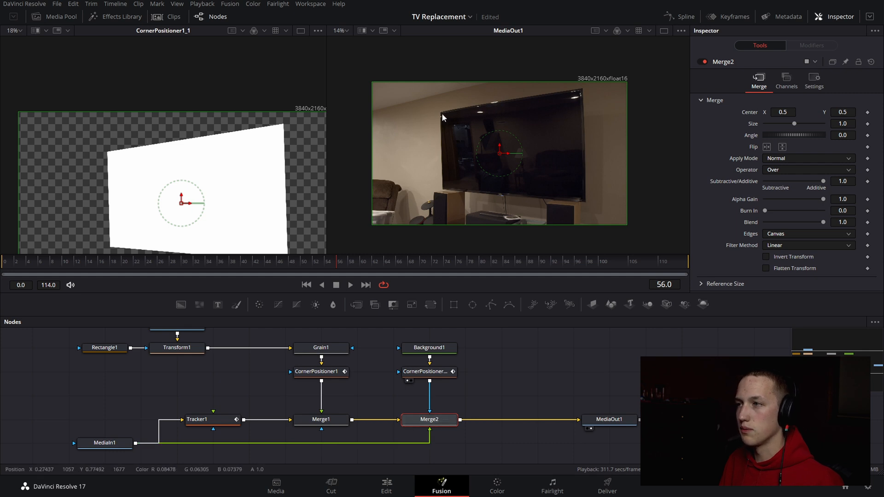
{"action": "mouse_move", "coordinate": [519, 187]}
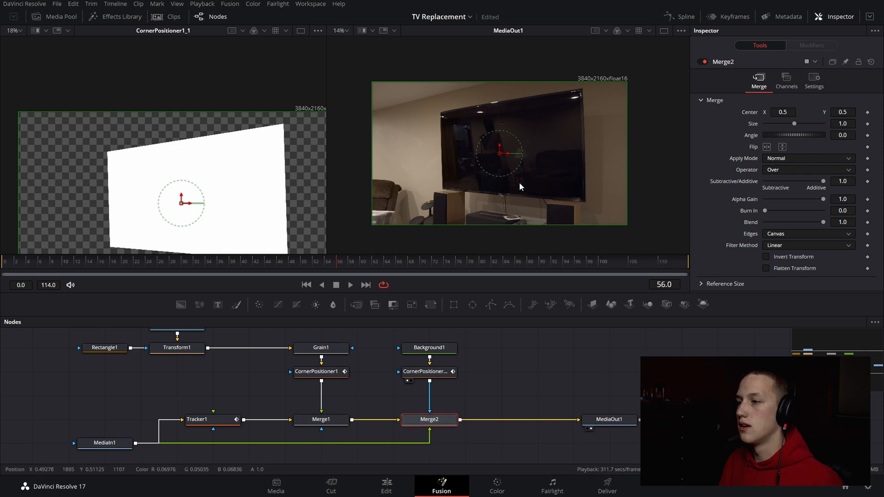
{"action": "left_click", "coordinate": [807, 158]}
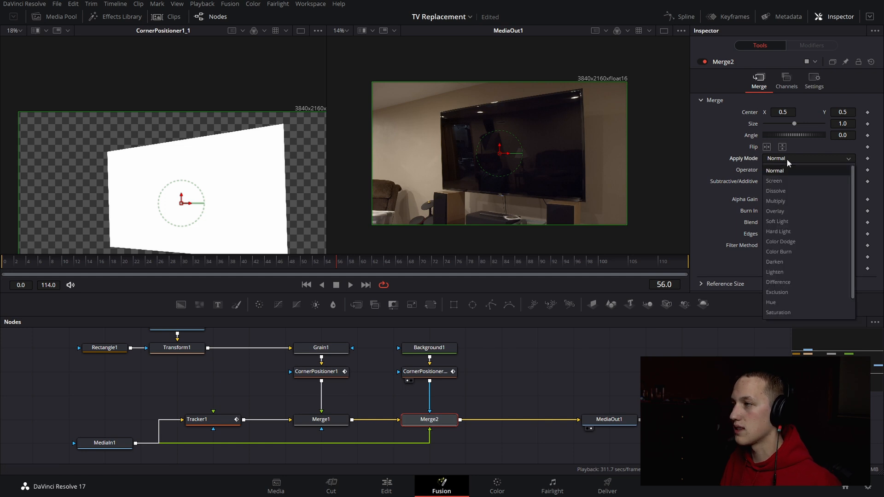
Step: Set Merge2 to Screen blending with Blend lowered to about 0.362
{"action": "left_click", "coordinate": [773, 182]}
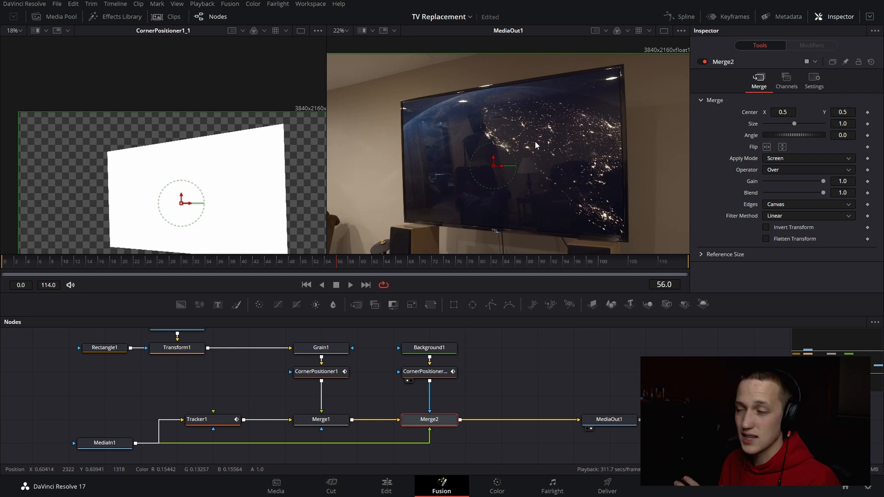
{"action": "mouse_move", "coordinate": [562, 177]}
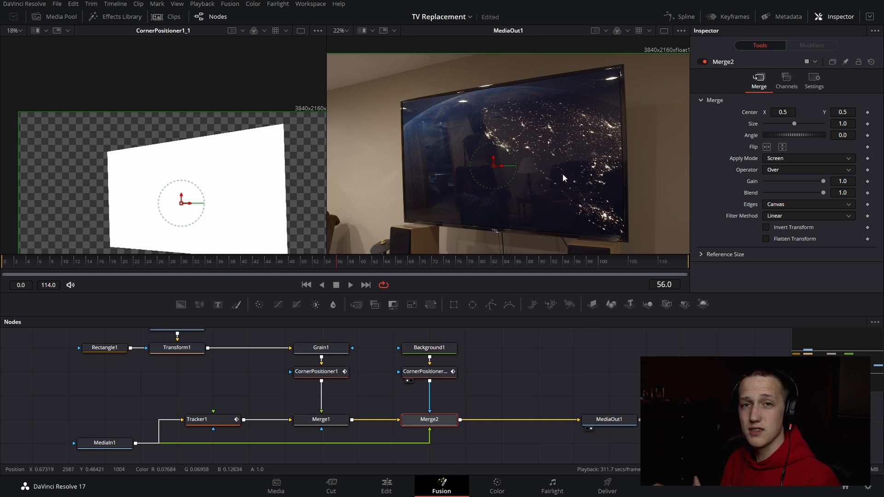
{"action": "left_click_drag", "start_coordinate": [823, 193], "coordinate": [810, 192]}
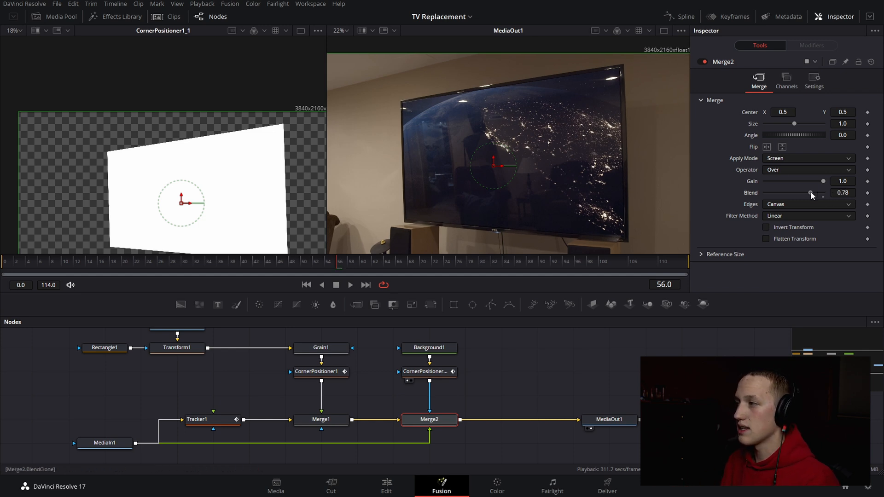
{"action": "left_click_drag", "start_coordinate": [816, 192], "coordinate": [795, 193]}
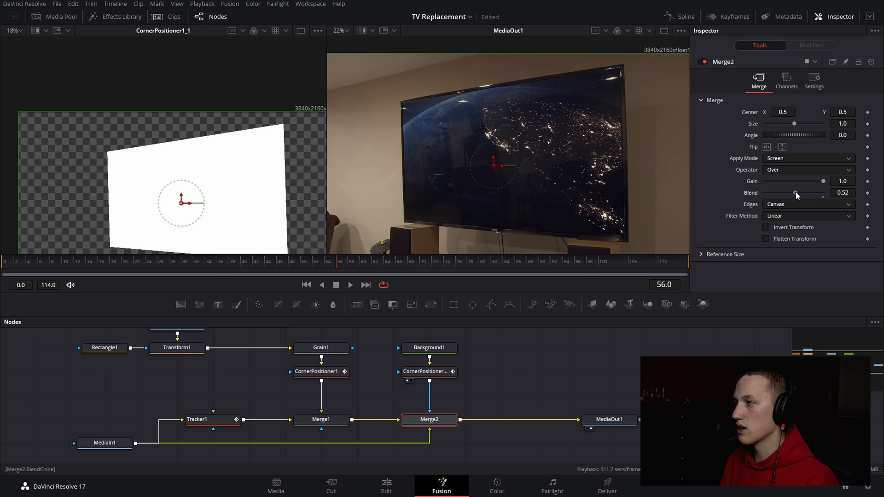
{"action": "left_click_drag", "start_coordinate": [807, 195], "coordinate": [785, 194]}
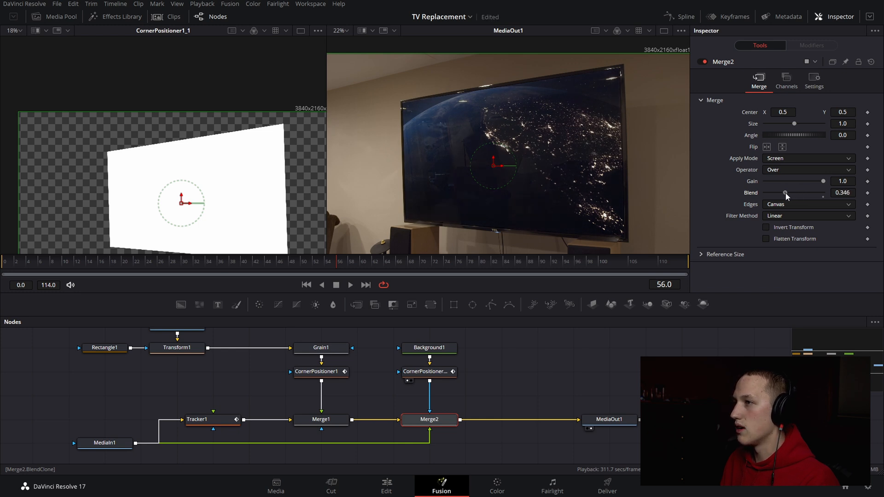
{"action": "left_click_drag", "start_coordinate": [784, 195], "coordinate": [787, 195]}
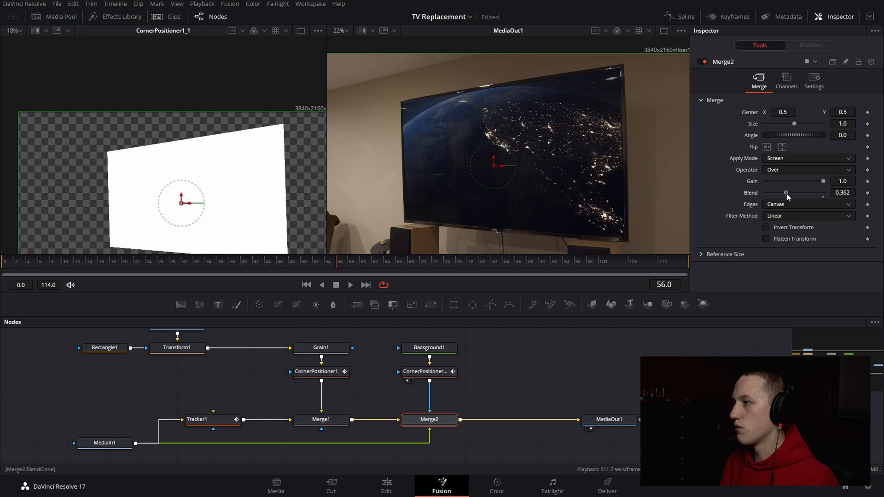